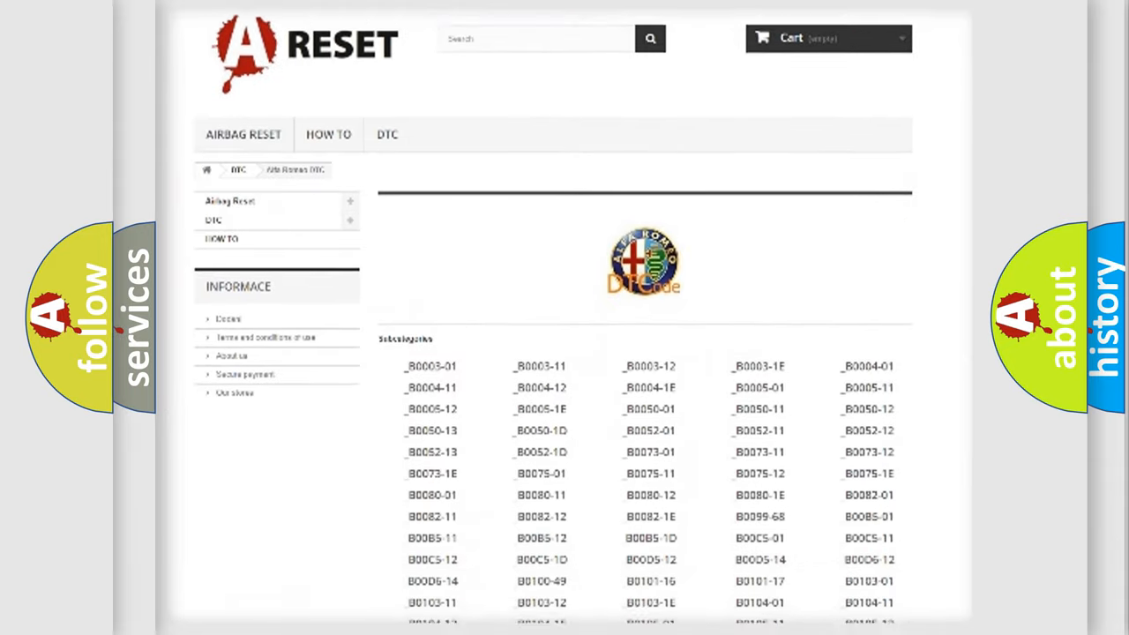
# Scroll the Alfa Romeo DTC code list past the B codes toward the C codes and back.
pyautogui.scroll(-3)
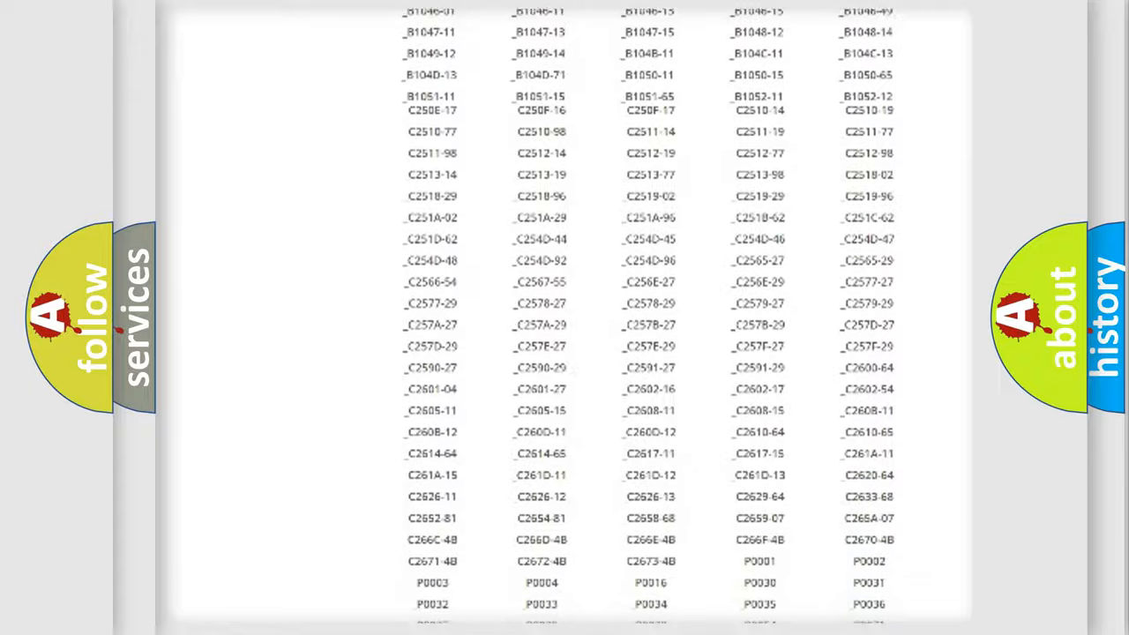
pyautogui.scroll(3)
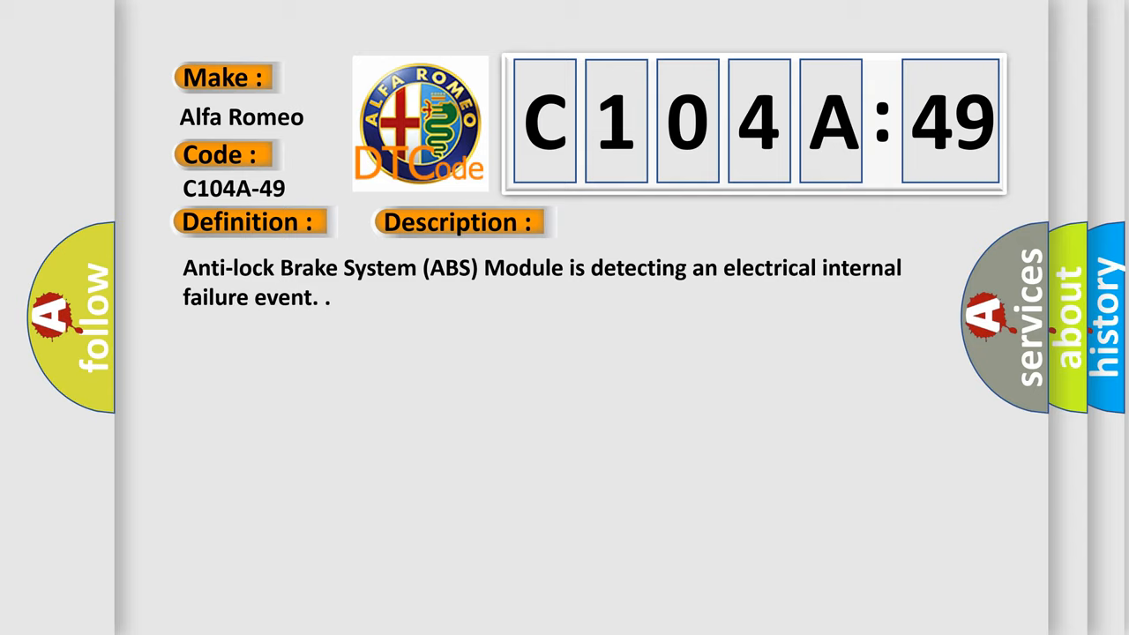
# Advance the C104A-49 slide to reveal its Description text and Cause label.
pyautogui.click(646, 222)
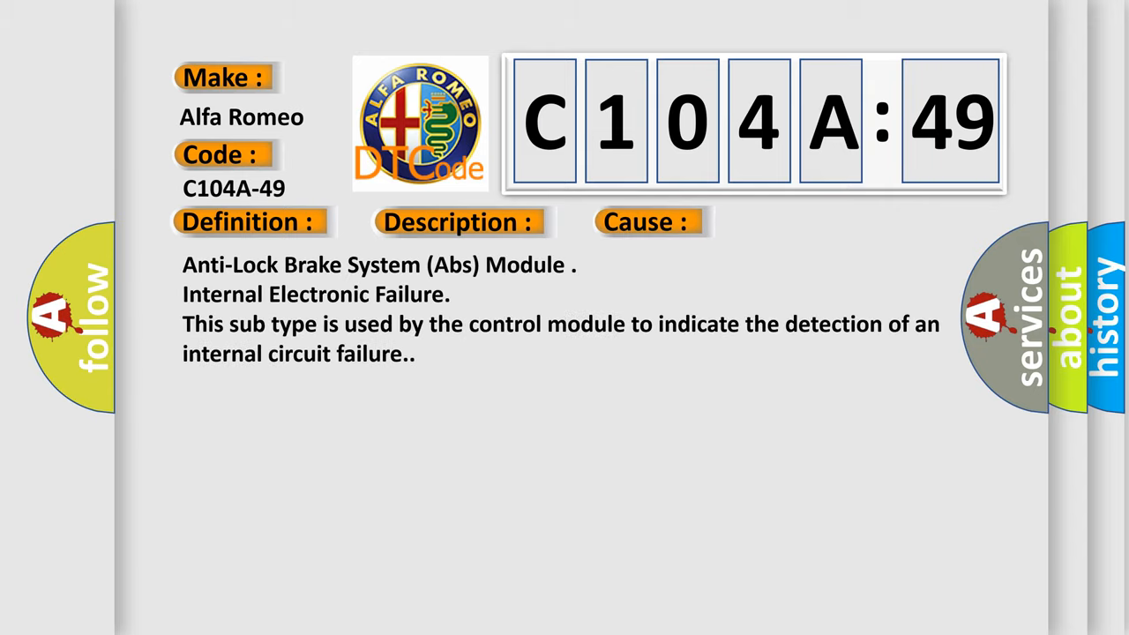